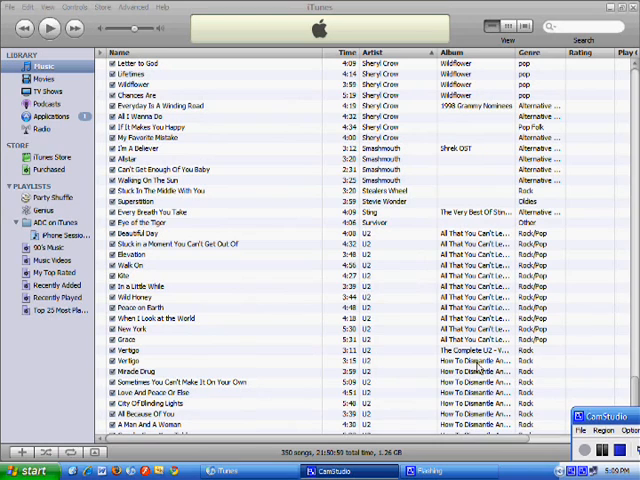
{"action": "mouse_move", "coordinate": [304, 224]}
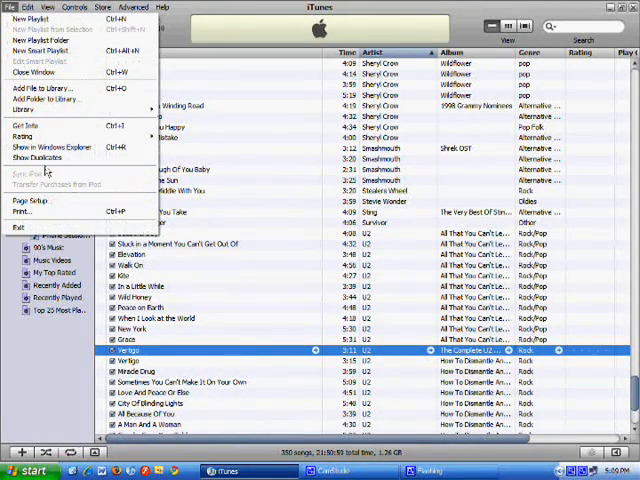
- Show the library's duplicate songs and remove one copy, moving its file to the Recycle Bin
{"action": "left_click", "coordinate": [40, 156]}
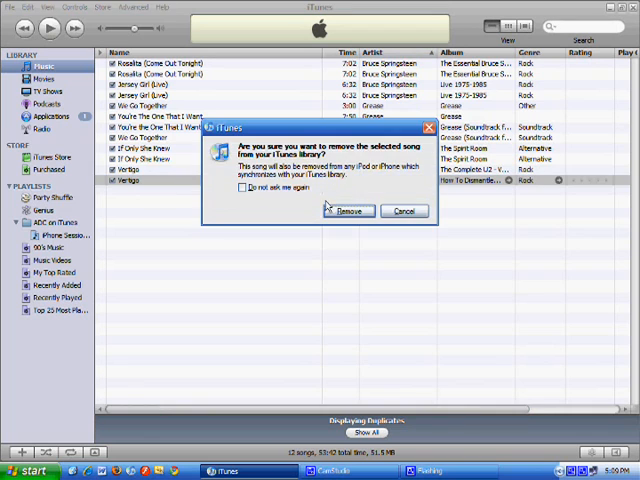
{"action": "left_click", "coordinate": [350, 210]}
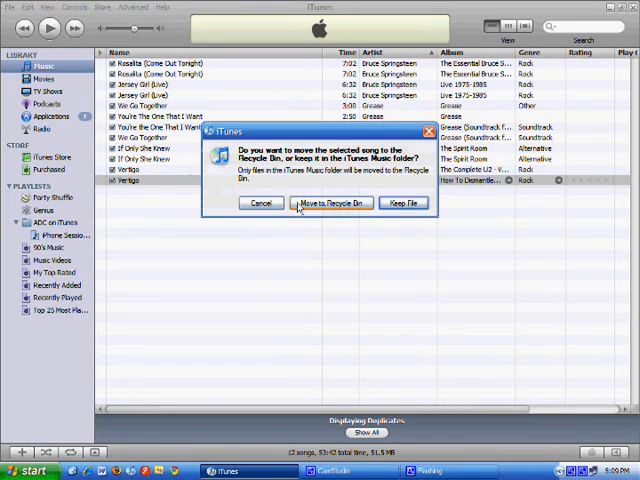
{"action": "left_click", "coordinate": [332, 204]}
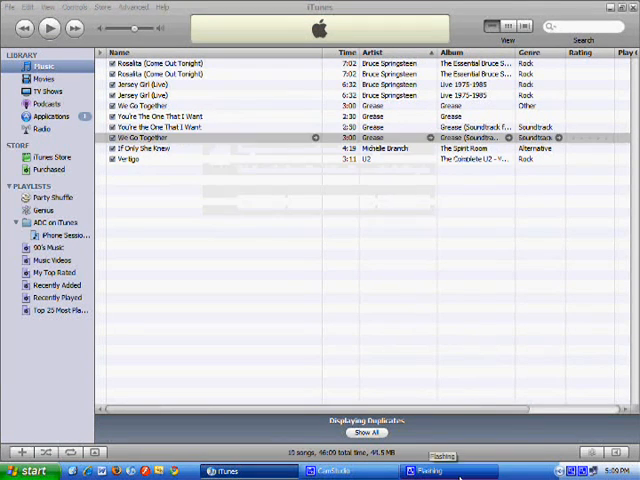
- Show the whole library again and start a Genius playlist from Billy Joel's You May Be Right
{"action": "left_click", "coordinate": [366, 432]}
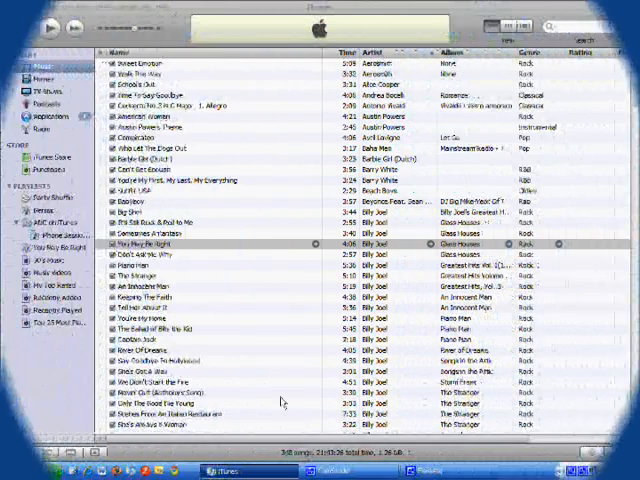
{"action": "left_click", "coordinate": [150, 318]}
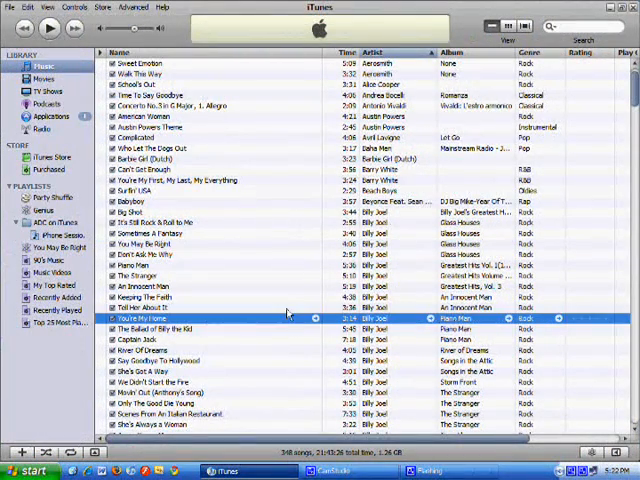
{"action": "mouse_move", "coordinate": [236, 224]}
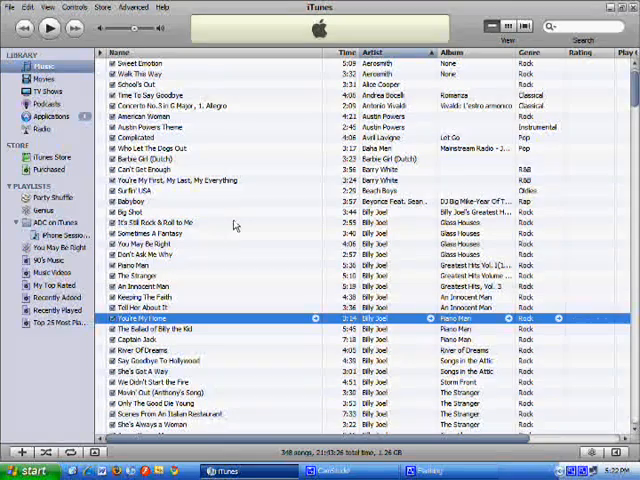
{"action": "left_click", "coordinate": [160, 222]}
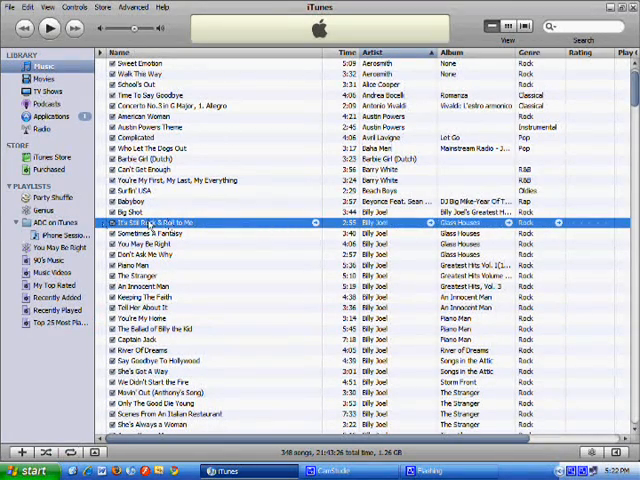
{"action": "left_click", "coordinate": [40, 210]}
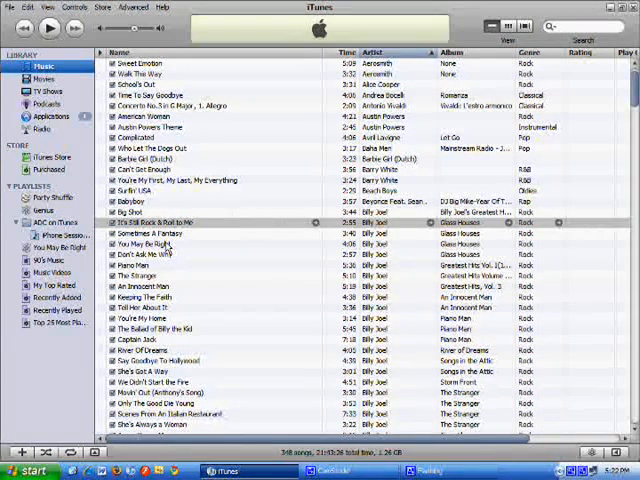
{"action": "left_click", "coordinate": [160, 244]}
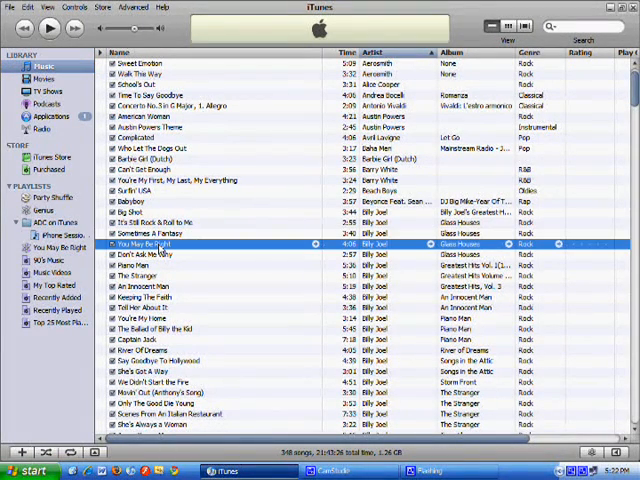
{"action": "mouse_move", "coordinate": [410, 380]}
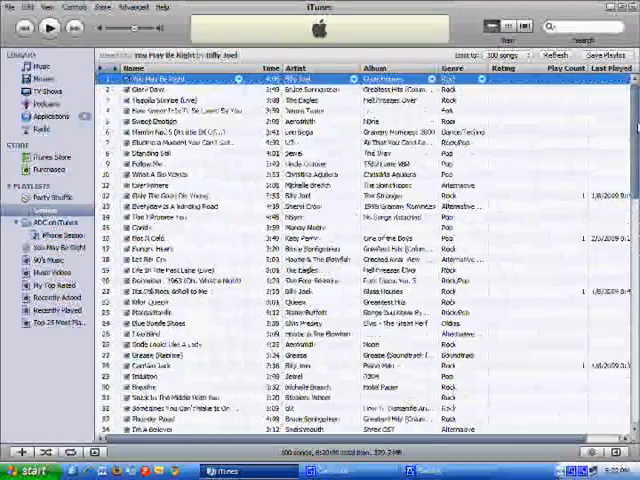
- Limit the Genius playlist to 25 songs, save it, and return to the Music library
{"action": "scroll", "scroll_direction": "down", "scroll_amount": 3}
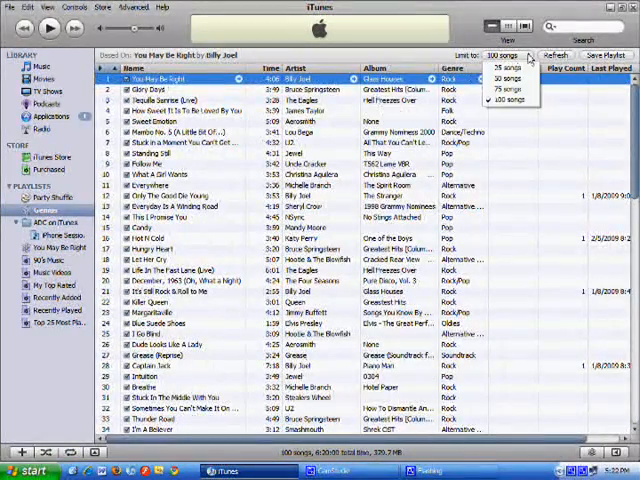
{"action": "mouse_move", "coordinate": [512, 100]}
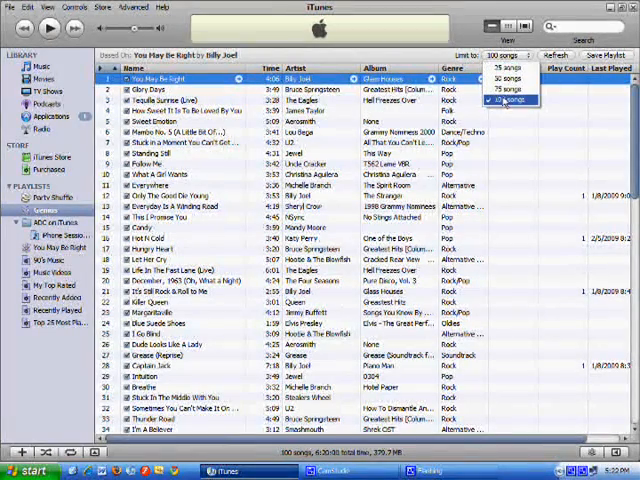
{"action": "left_click", "coordinate": [504, 68]}
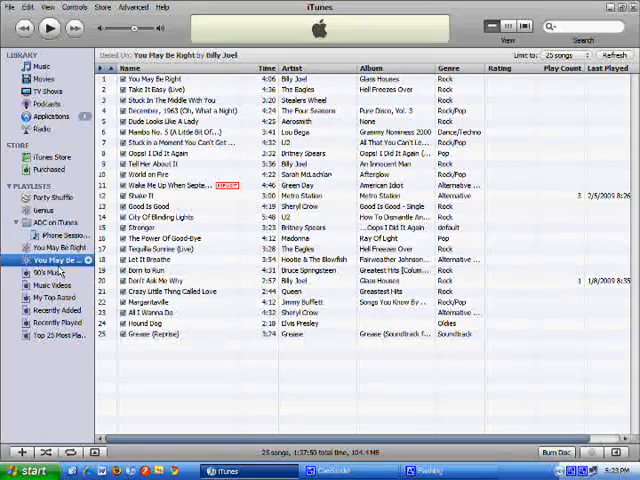
{"action": "left_click", "coordinate": [170, 292]}
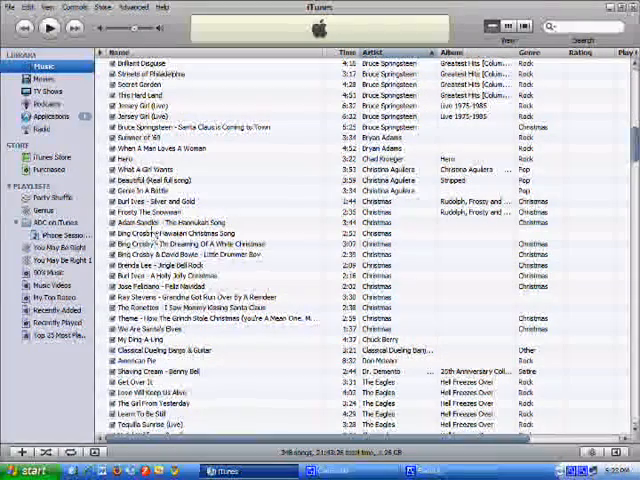
{"action": "left_click", "coordinate": [200, 222]}
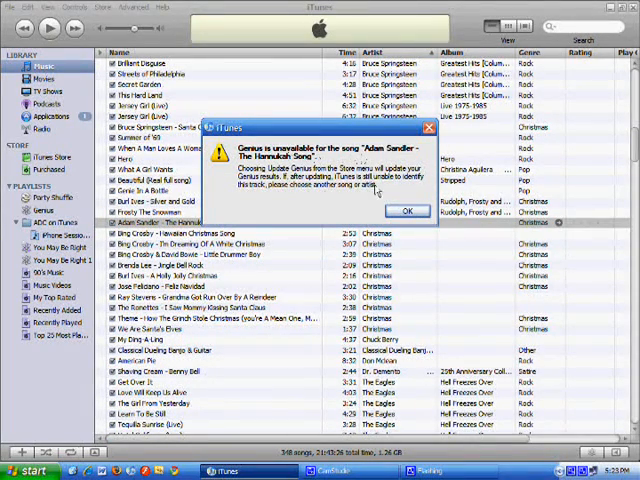
{"action": "left_click", "coordinate": [408, 212]}
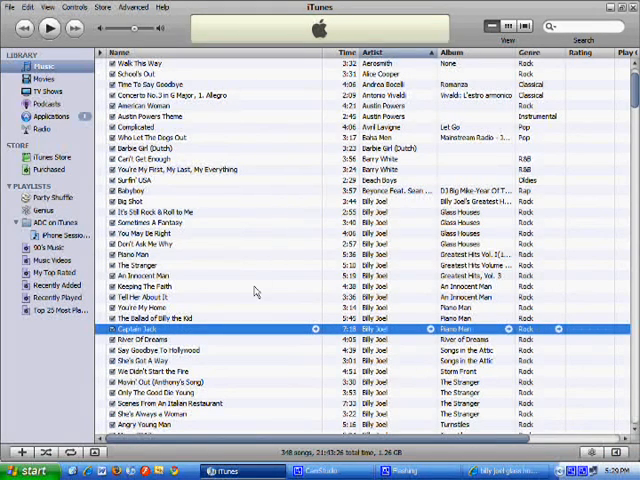
- Switch the song list to grouped-by-album view with artwork and browse through the albums
{"action": "left_click", "coordinate": [48, 8]}
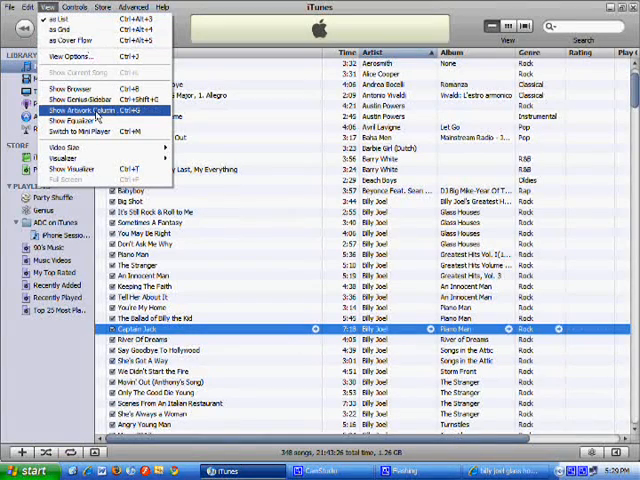
{"action": "left_click", "coordinate": [76, 110]}
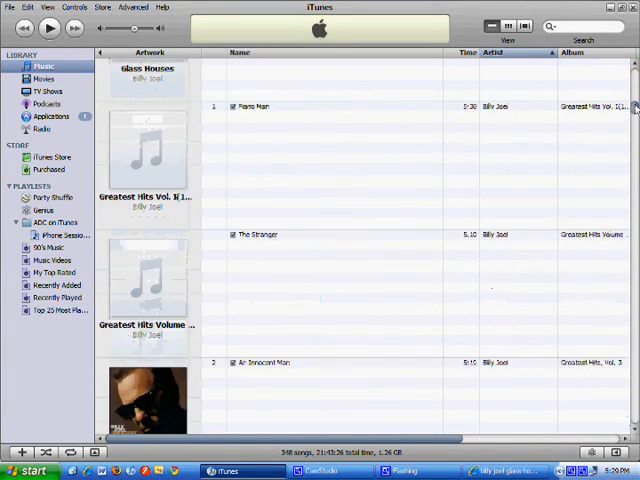
{"action": "scroll", "scroll_direction": "down", "scroll_amount": 3}
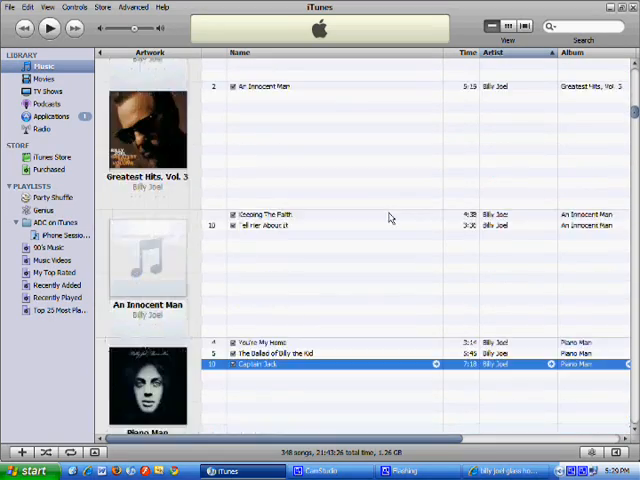
{"action": "scroll", "scroll_direction": "down", "scroll_amount": 3}
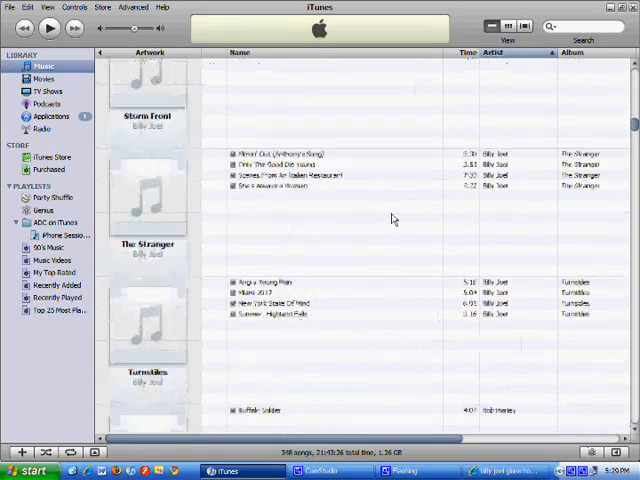
{"action": "scroll", "scroll_direction": "down", "scroll_amount": 3}
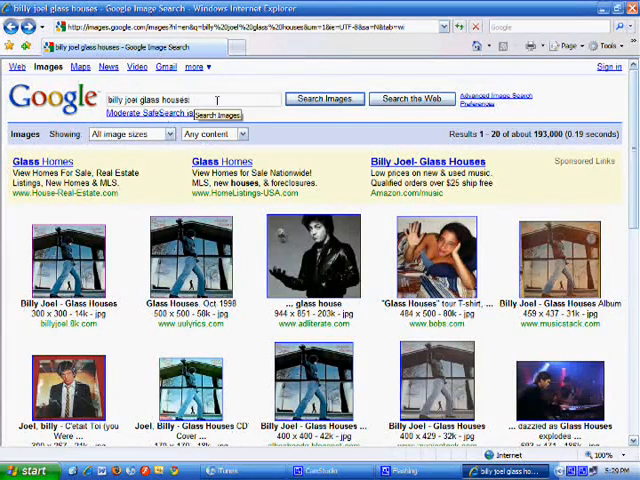
- View the Glass Houses album cover full size, then go back to the results
{"action": "left_click", "coordinate": [188, 258]}
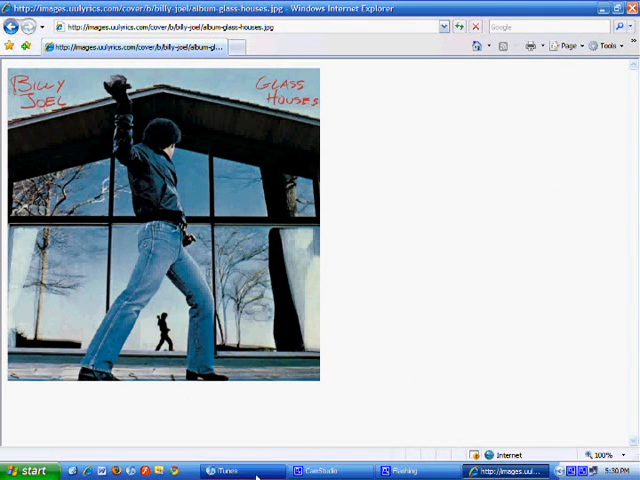
{"action": "left_click", "coordinate": [224, 472]}
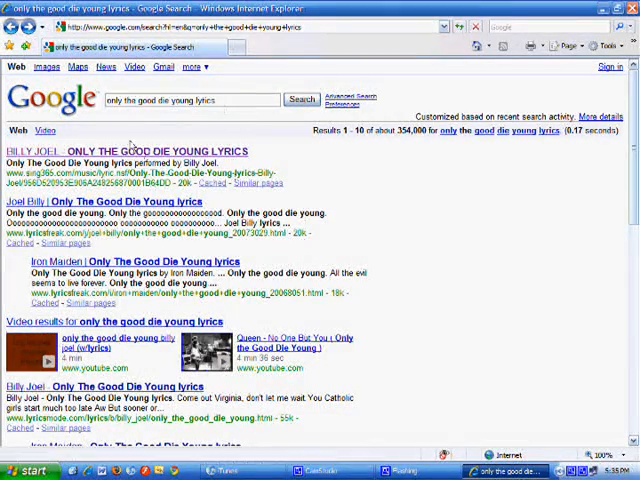
- Open the Only The Good Die Young lyrics result and copy the selected lyrics text
{"action": "left_click", "coordinate": [124, 152]}
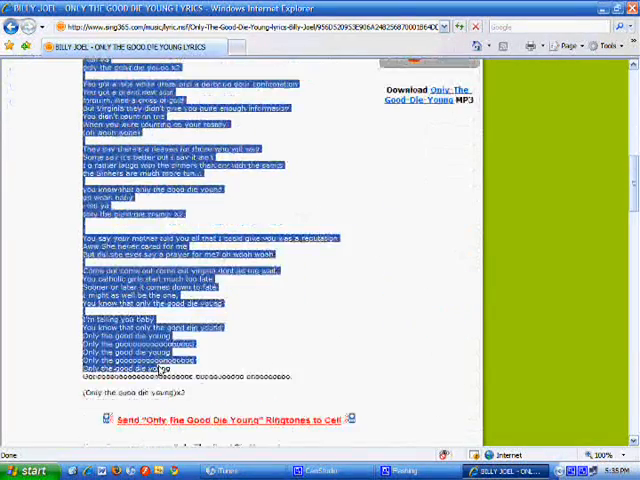
{"action": "right_click", "coordinate": [160, 370]}
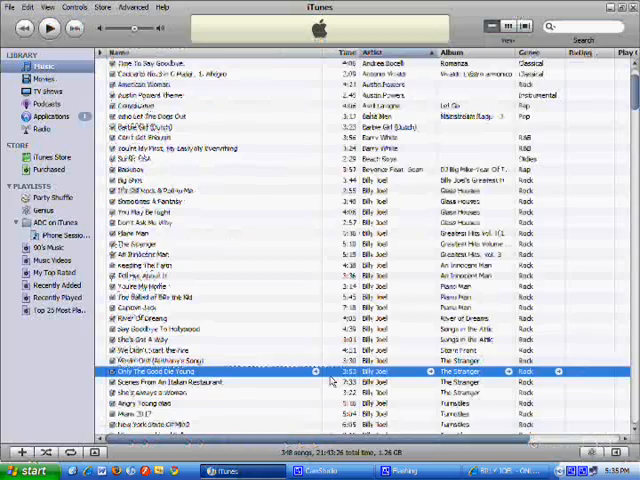
- Paste the copied lyrics into Only The Good Die Young's Get Info Lyrics field and save with OK
{"action": "right_click", "coordinate": [150, 372]}
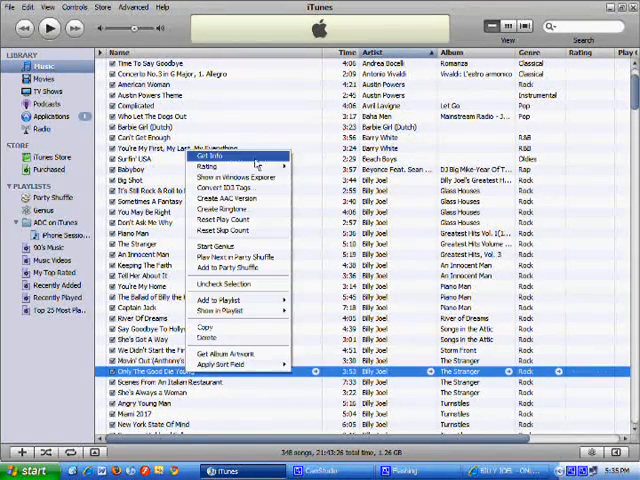
{"action": "left_click", "coordinate": [208, 156]}
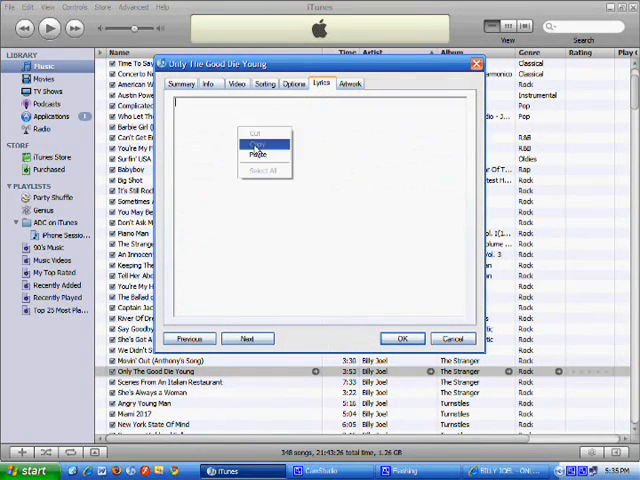
{"action": "left_click", "coordinate": [258, 156]}
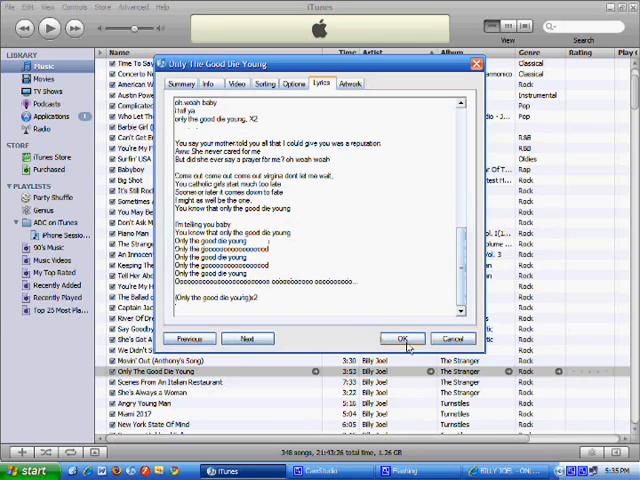
{"action": "left_click", "coordinate": [404, 338]}
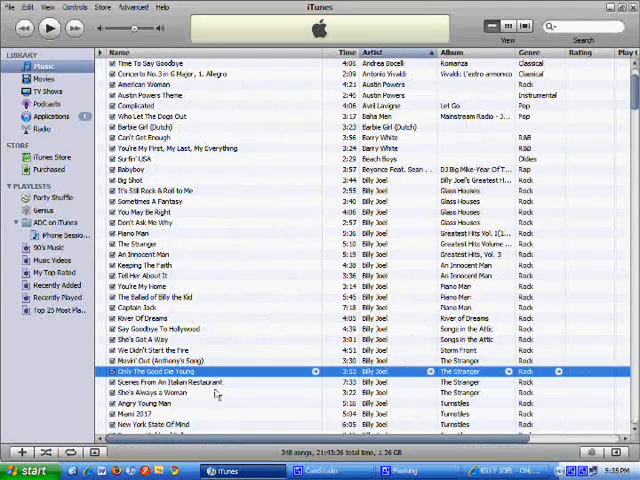